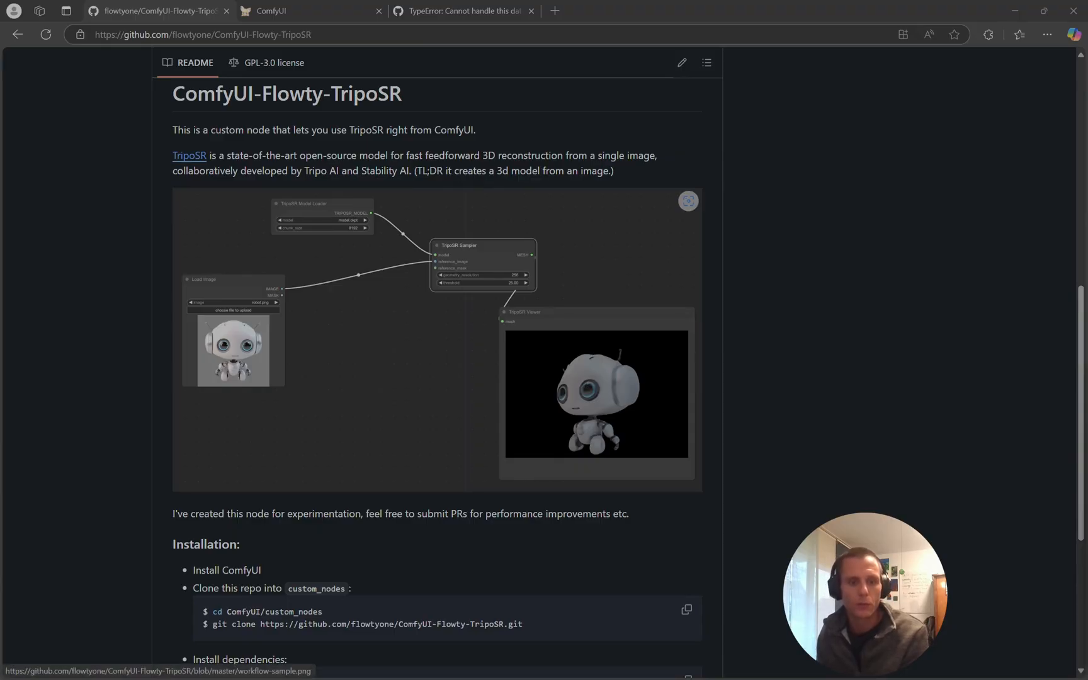
Switch to the ComfyUI tab showing the TripoSR workflow with background removal, sampler and viewer nodes
scroll("down", 3)
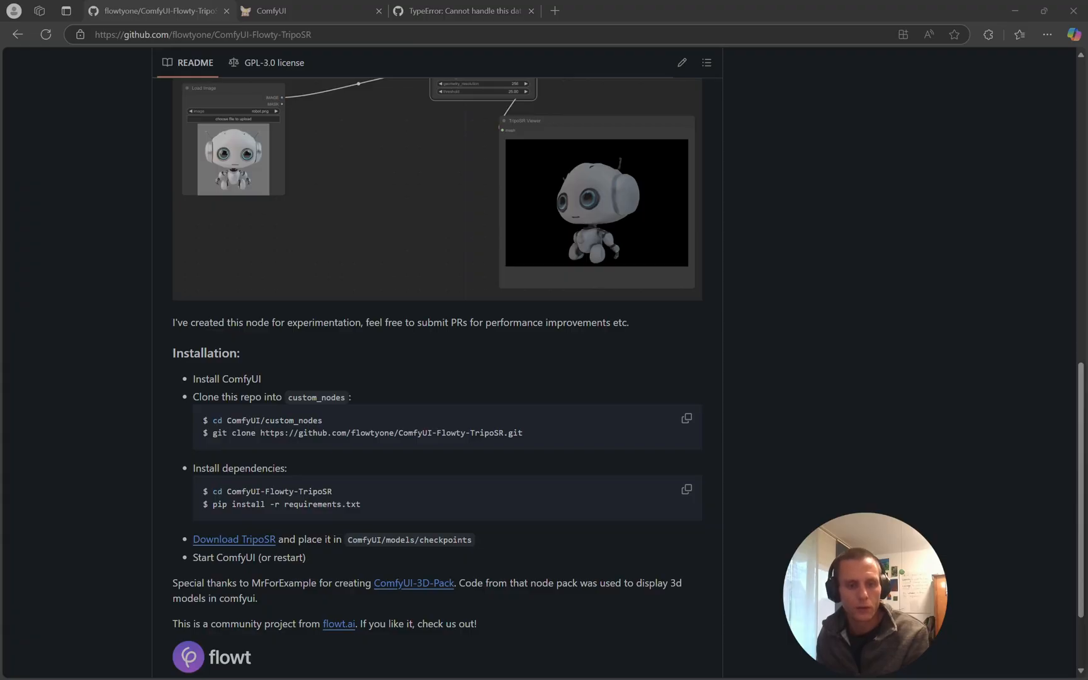
scroll("down", 3)
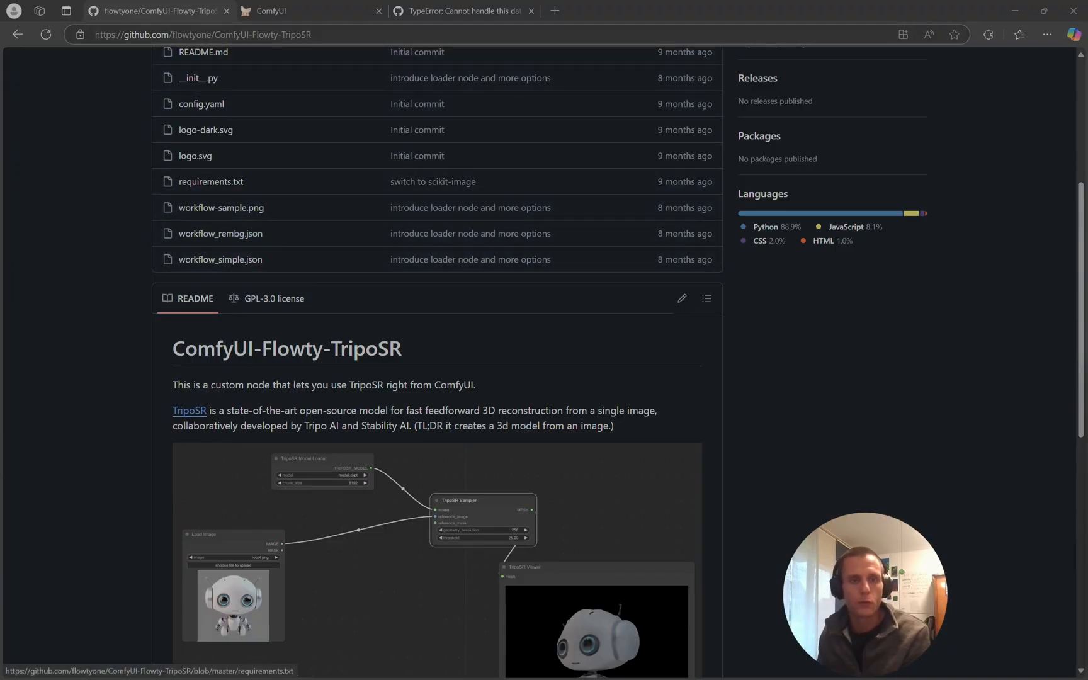
left_click(285, 10)
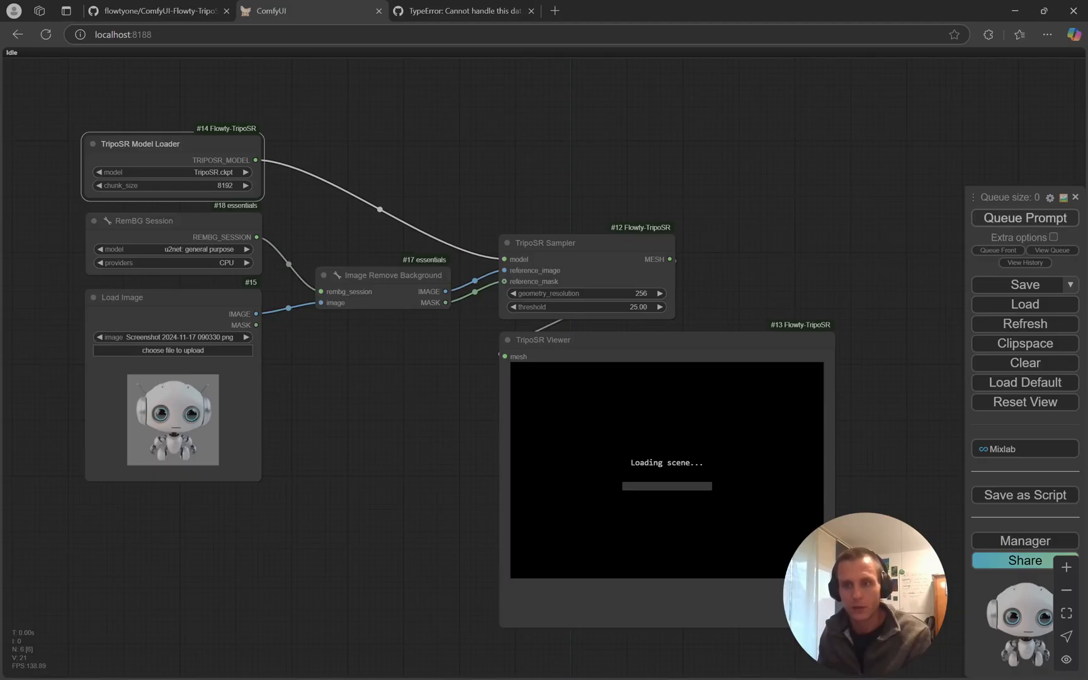
Queue the TripoSR workflow, which ends in a 'Cannot handle this data type' sampler error
left_click(1024, 216)
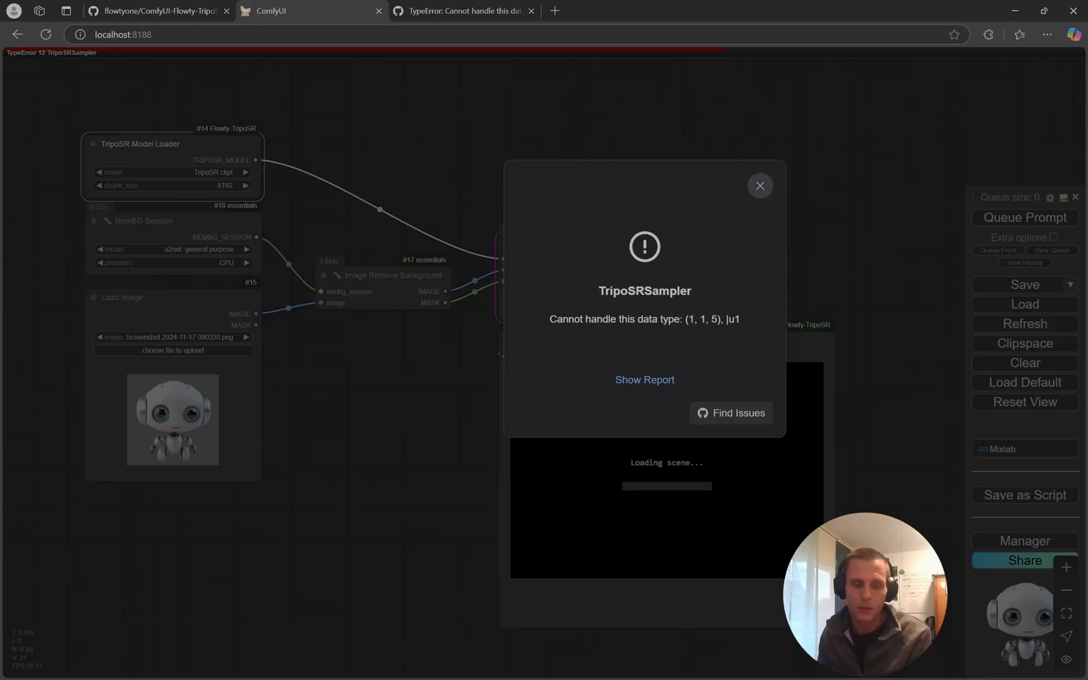
Dismiss the error and search 'p' to add a Preview Image node after background removal
left_click(759, 185)
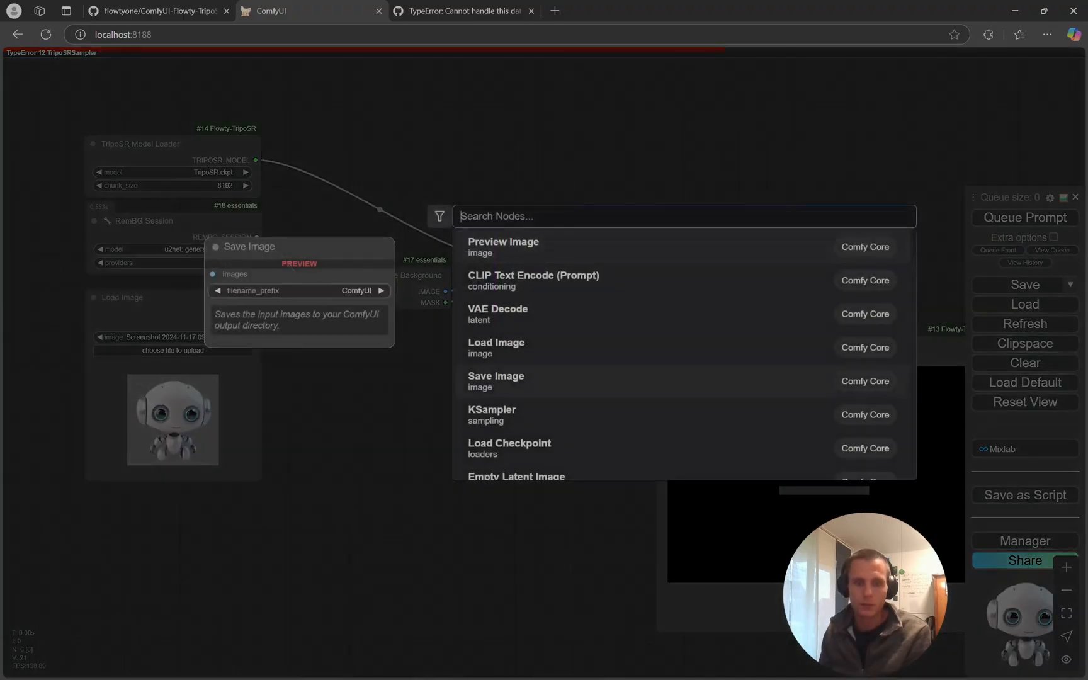
type("p")
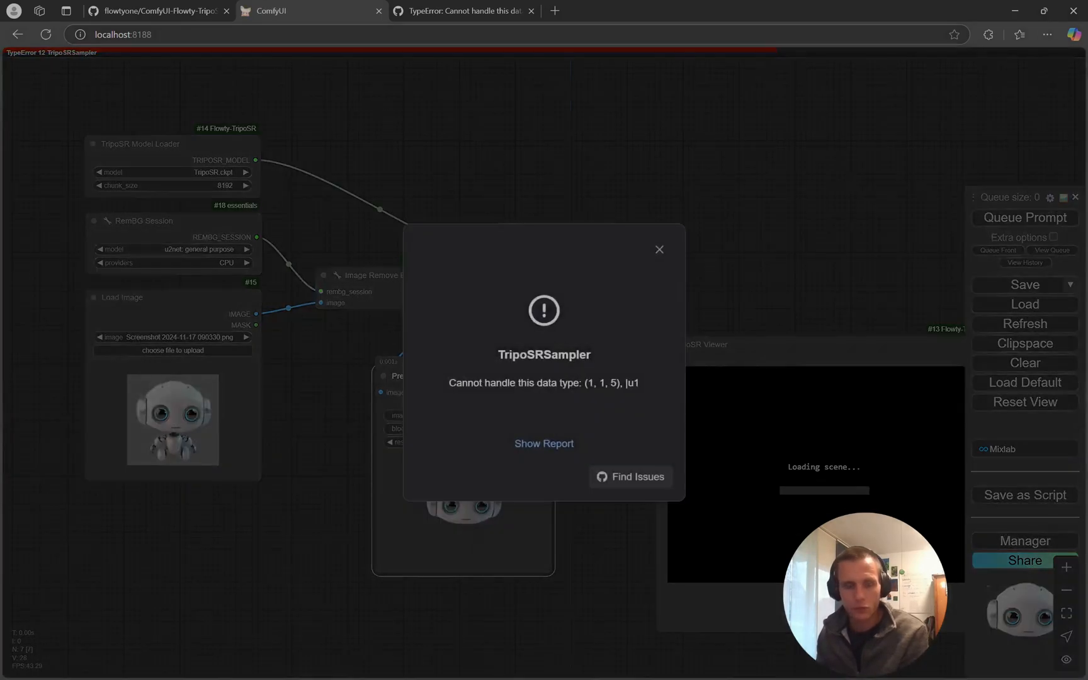
Rerun the workflow with RemBG Session set to the lightweight u2netp model
left_click(657, 249)
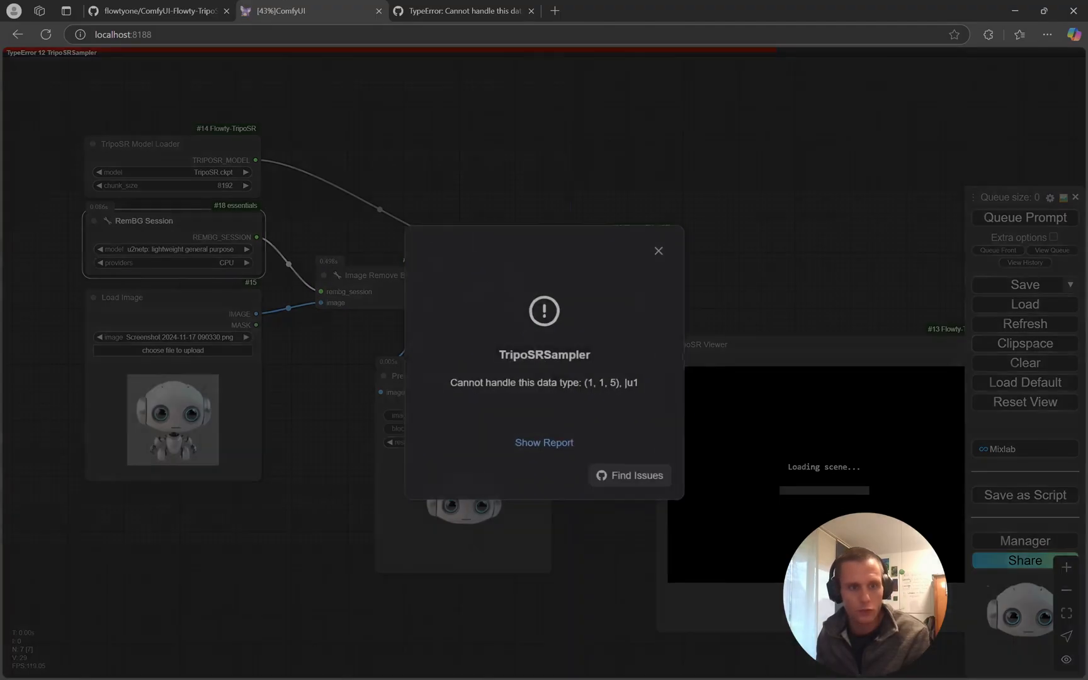
left_click(657, 250)
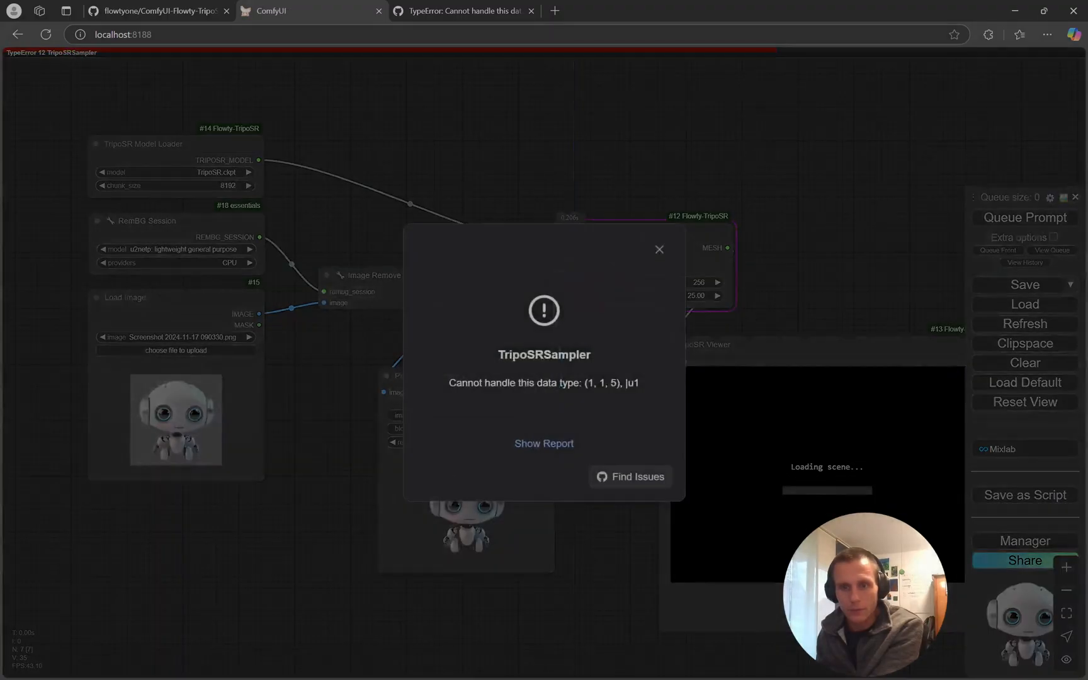
Dismiss the error and set the Preview Bridge restore_mask option to always
left_click(657, 249)
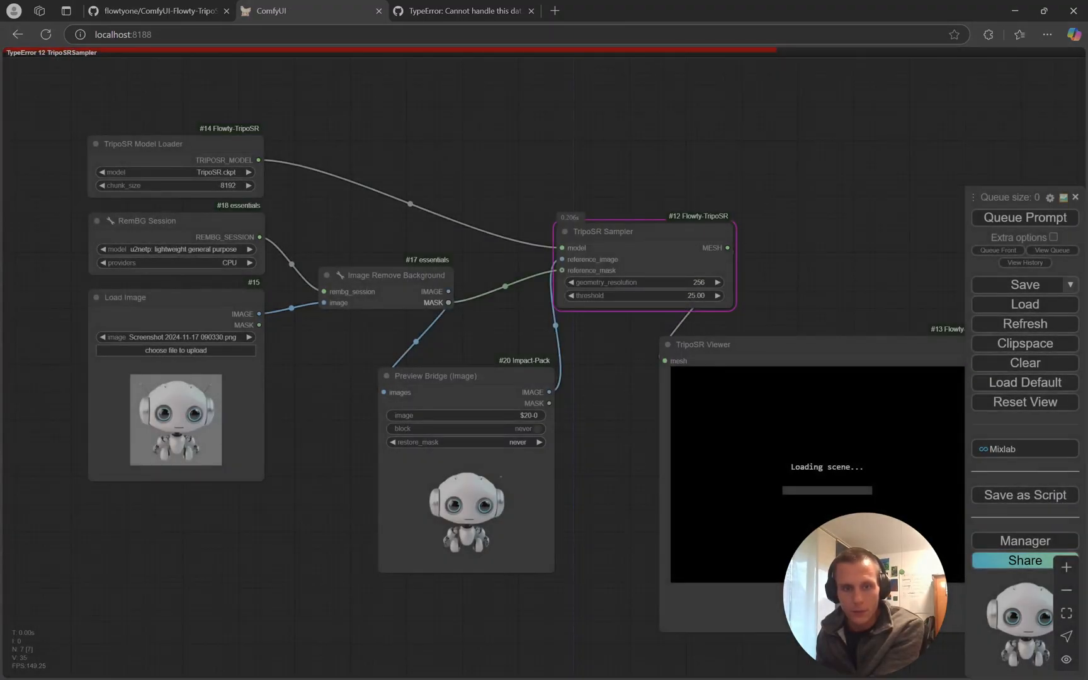
left_click(450, 302)
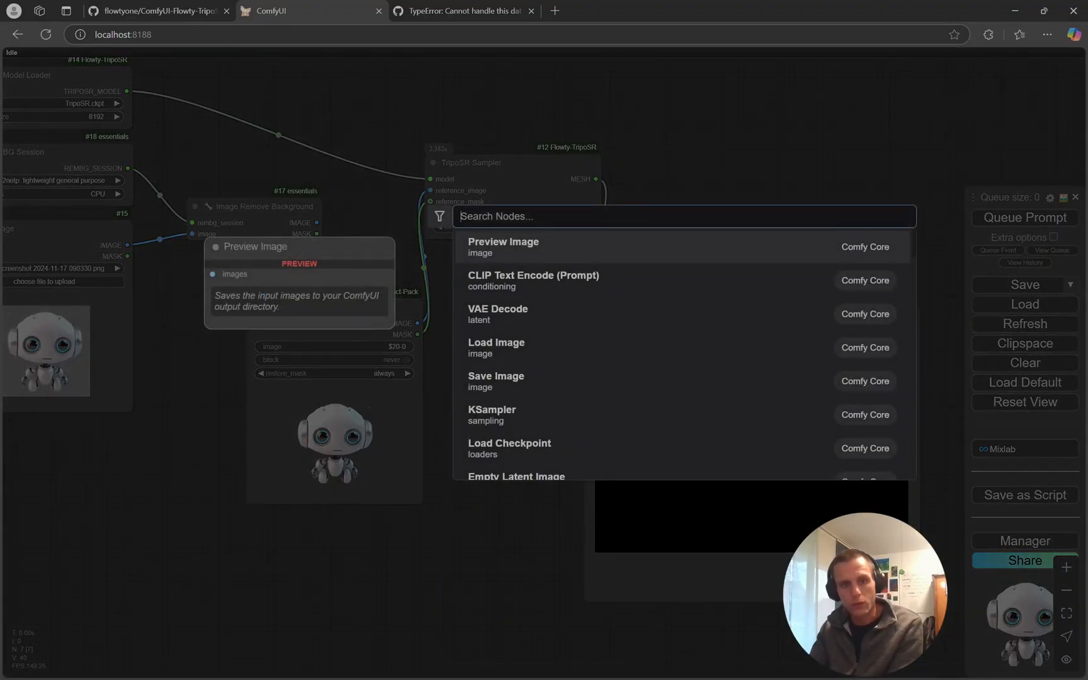
Add a Save TripoSR Mesh node via 'tripoS' search and queue the workflow twice to generate the robot mesh
type("tripoS")
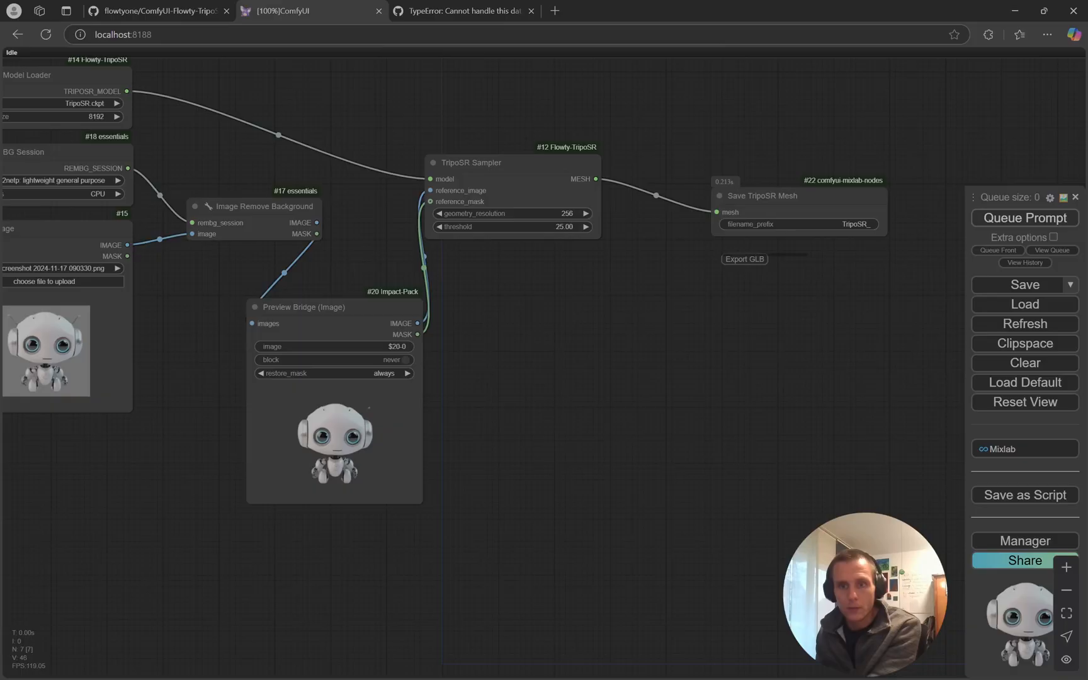
left_click(1024, 216)
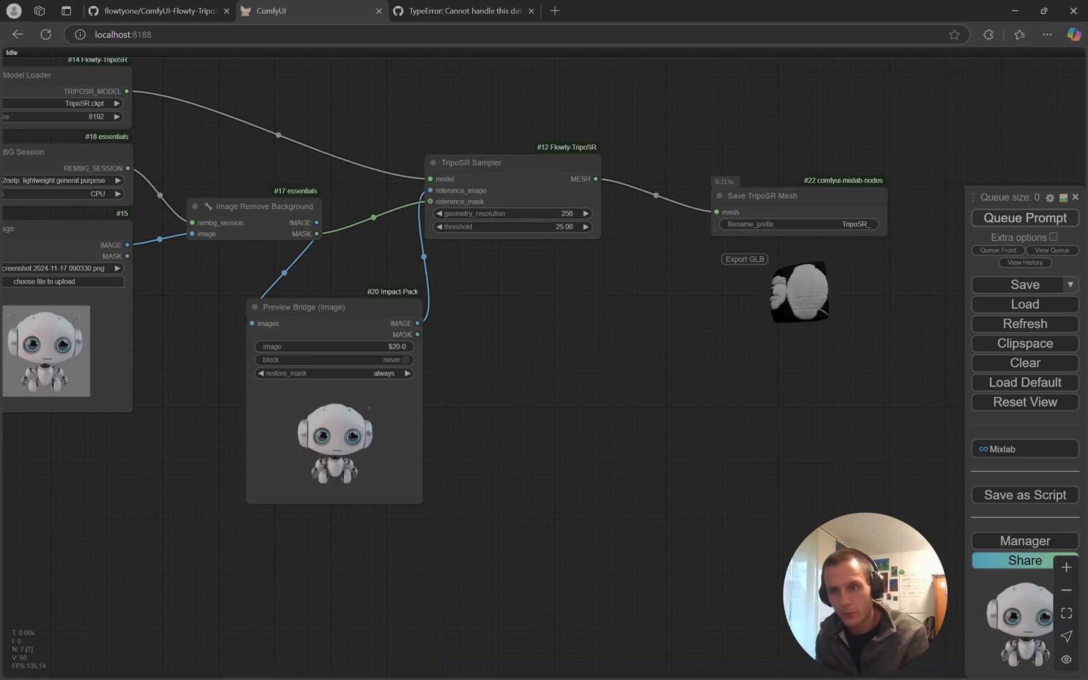
left_click(1024, 216)
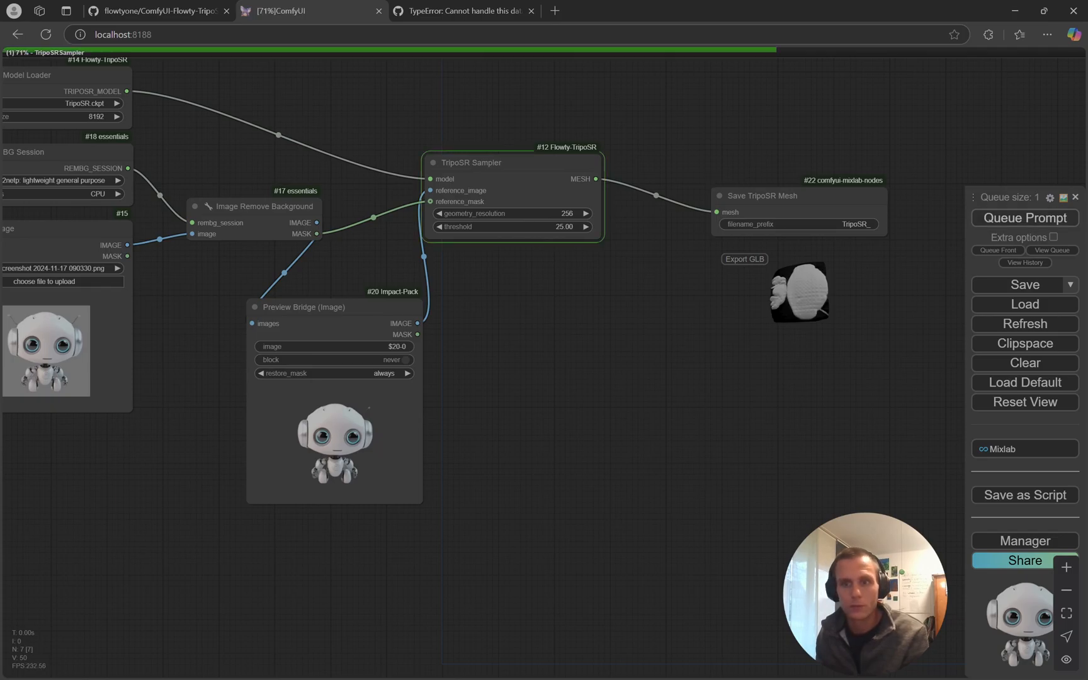